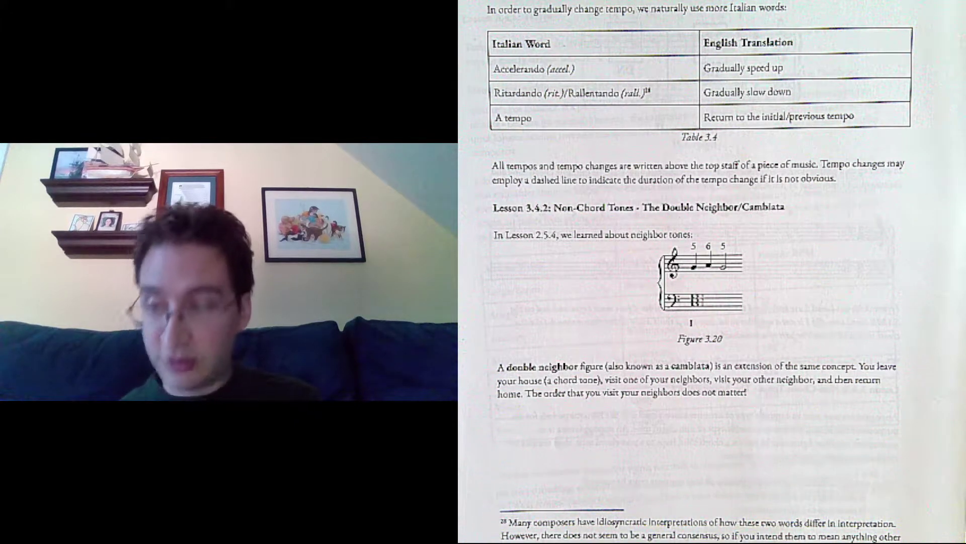
{"action": "scroll", "scroll_direction": "down", "scroll_amount": 3}
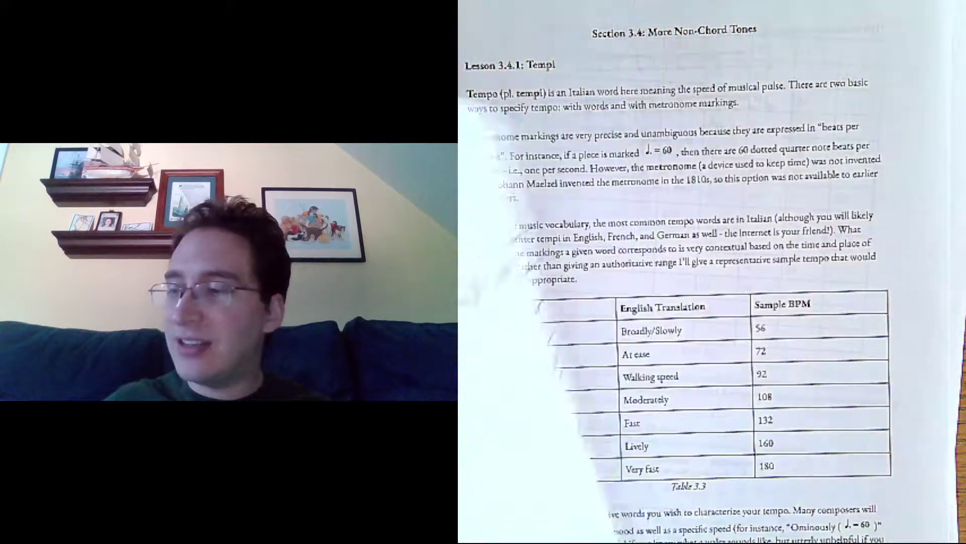
{"action": "scroll", "scroll_direction": "down", "scroll_amount": 3}
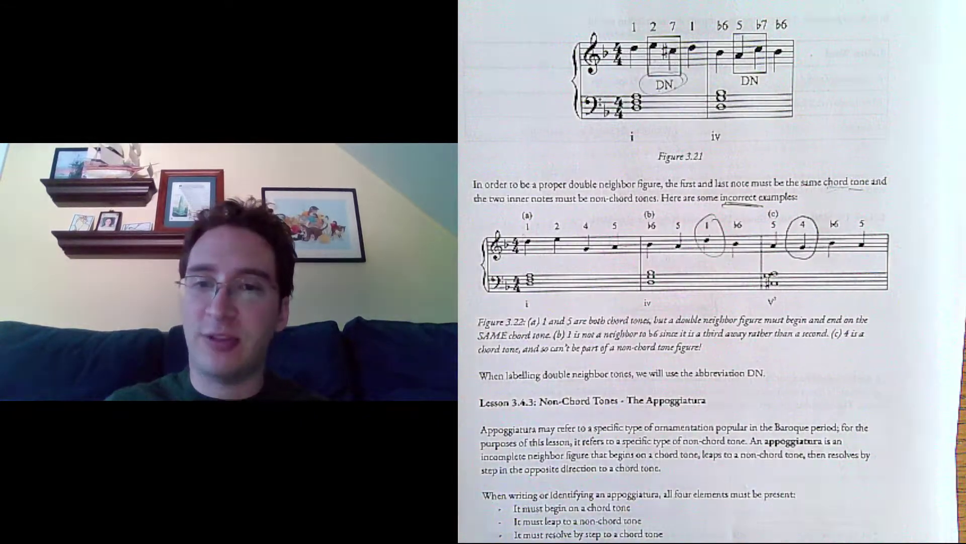